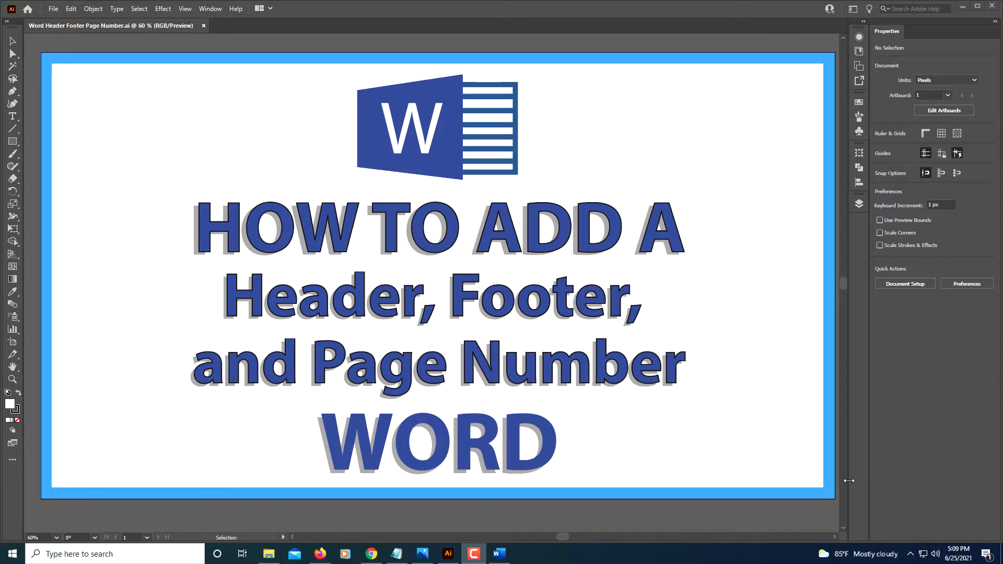
mouse_move(582, 519)
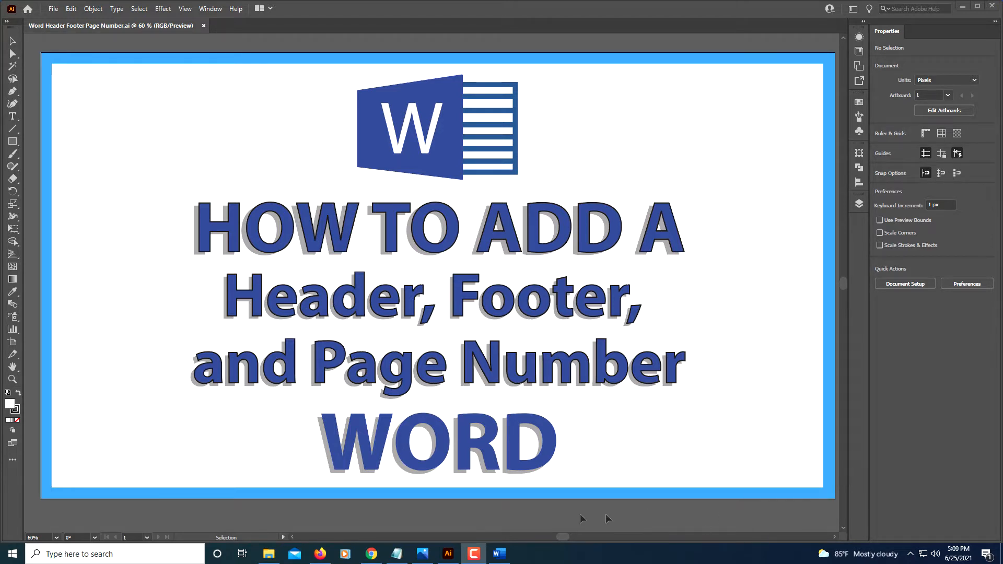
Switch from the Illustrator title artwork to the blank Word document
left_click(498, 554)
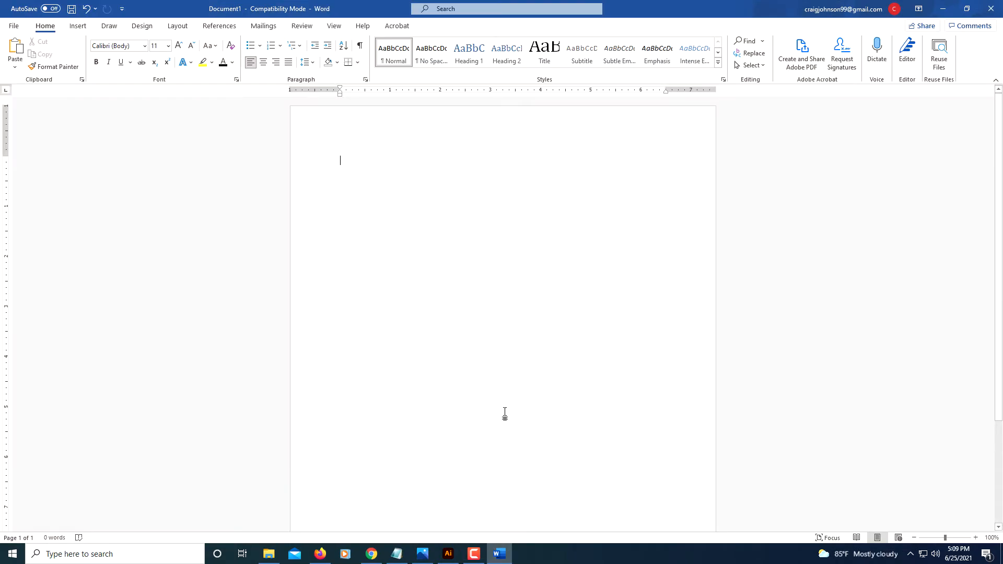
mouse_move(357, 134)
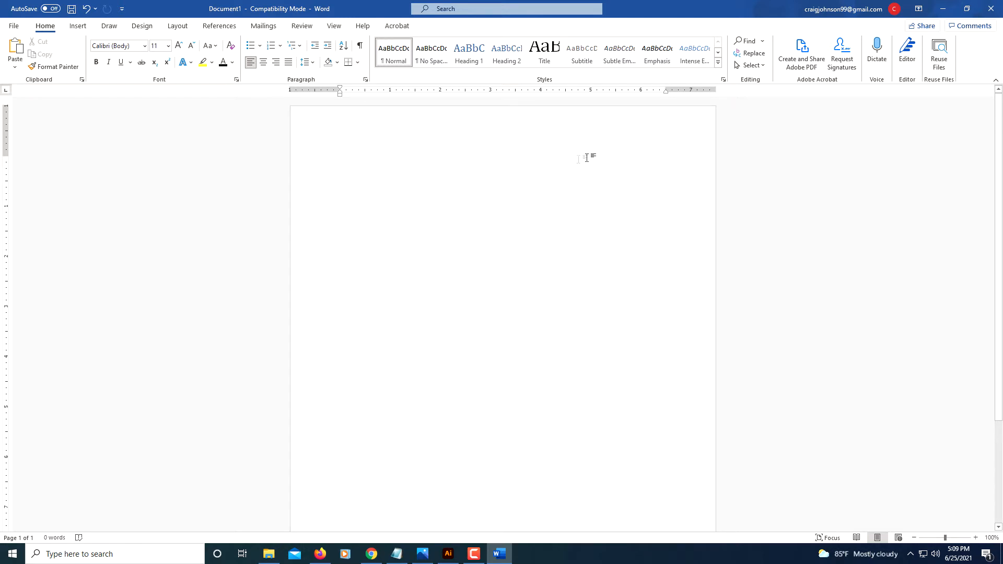
mouse_move(695, 133)
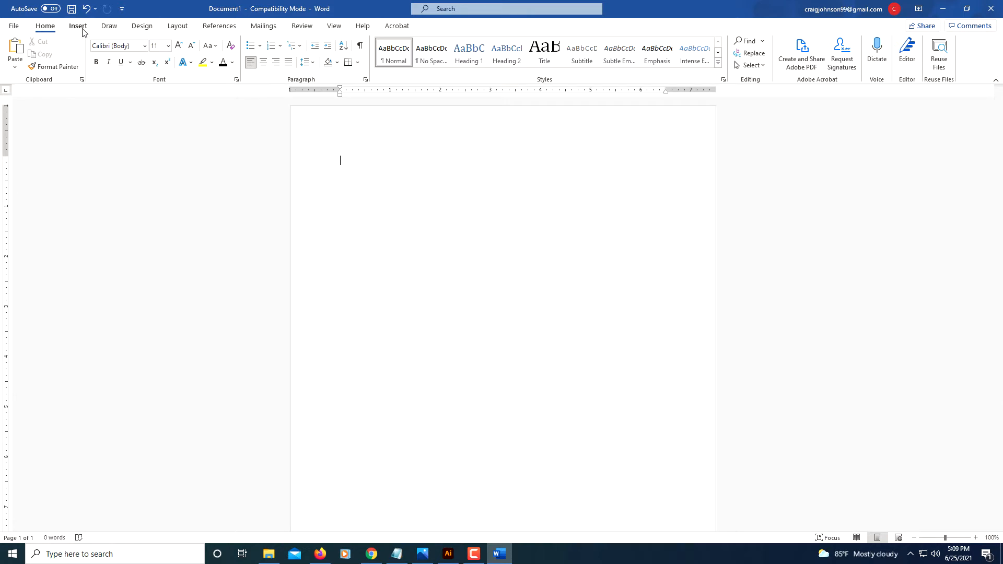
Open the Insert tab's Header gallery of built-in designs such as Blank
left_click(78, 26)
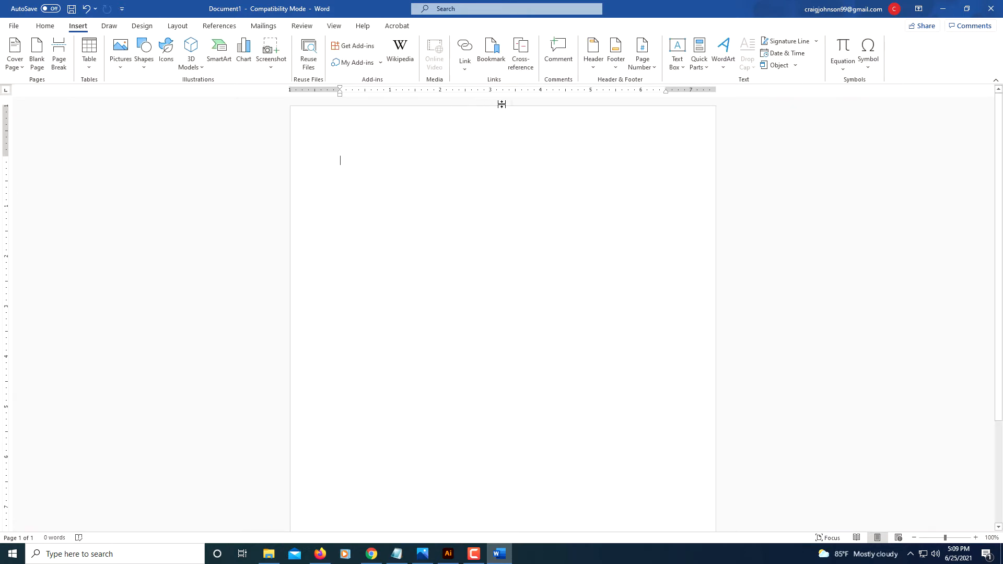
mouse_move(592, 48)
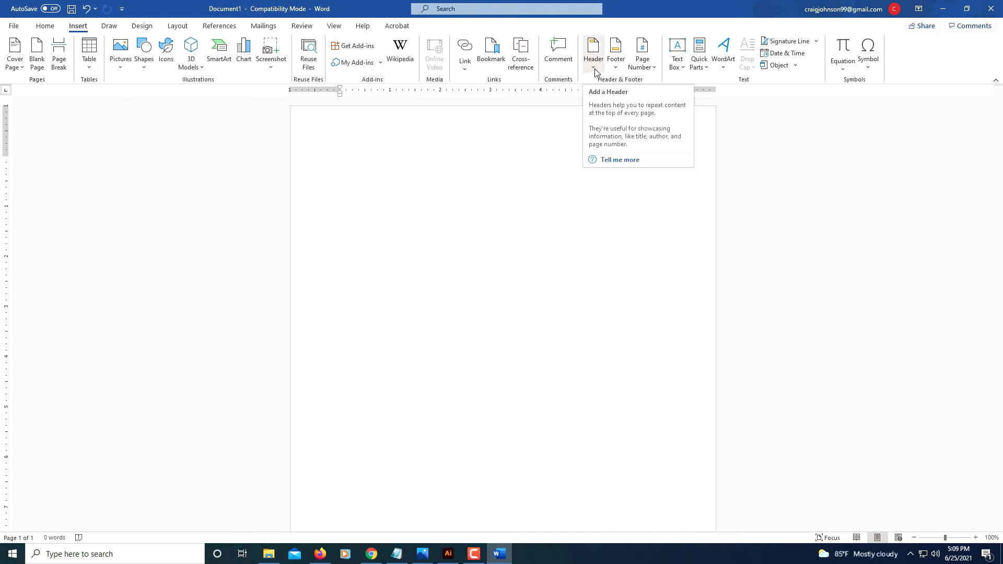
left_click(593, 51)
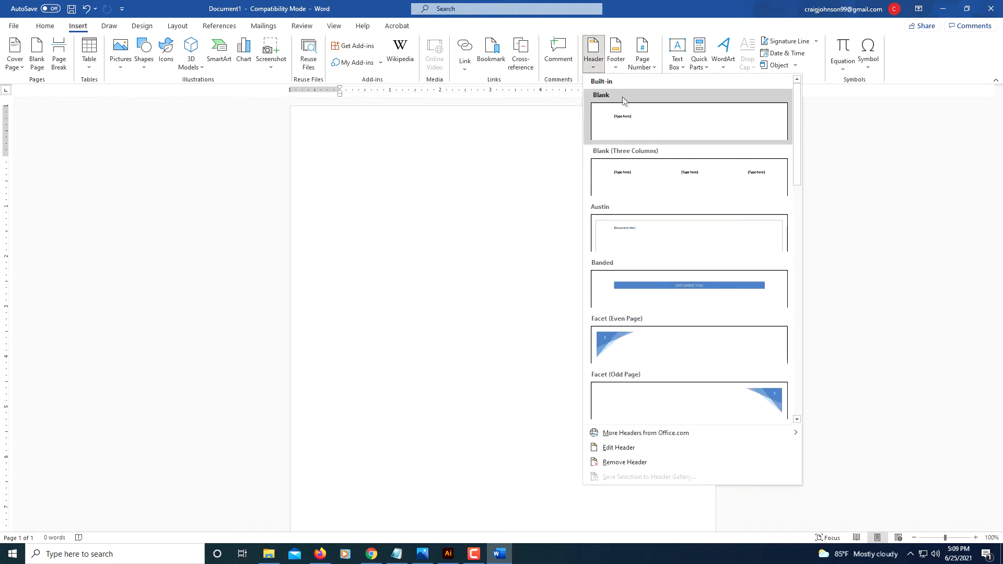
mouse_move(640, 124)
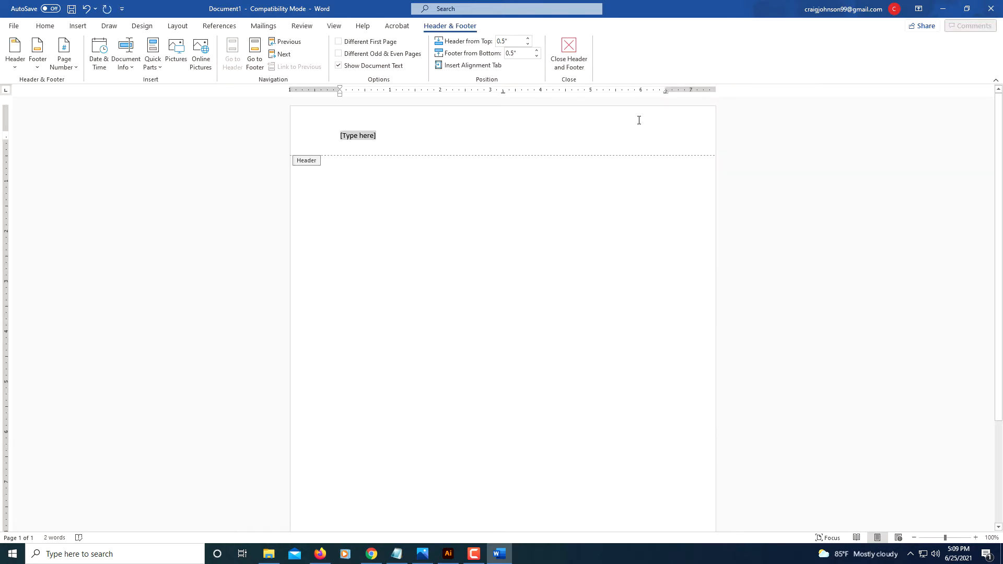
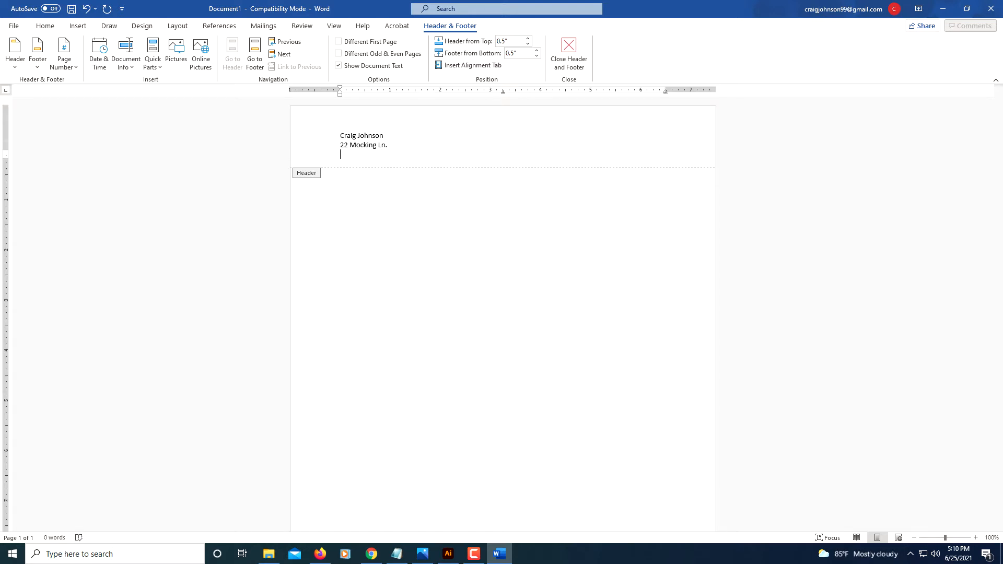
Type the header lines: the name Craig, a 22 Mocking… street address, and a 666-6… phone number
type("666-666-6666")
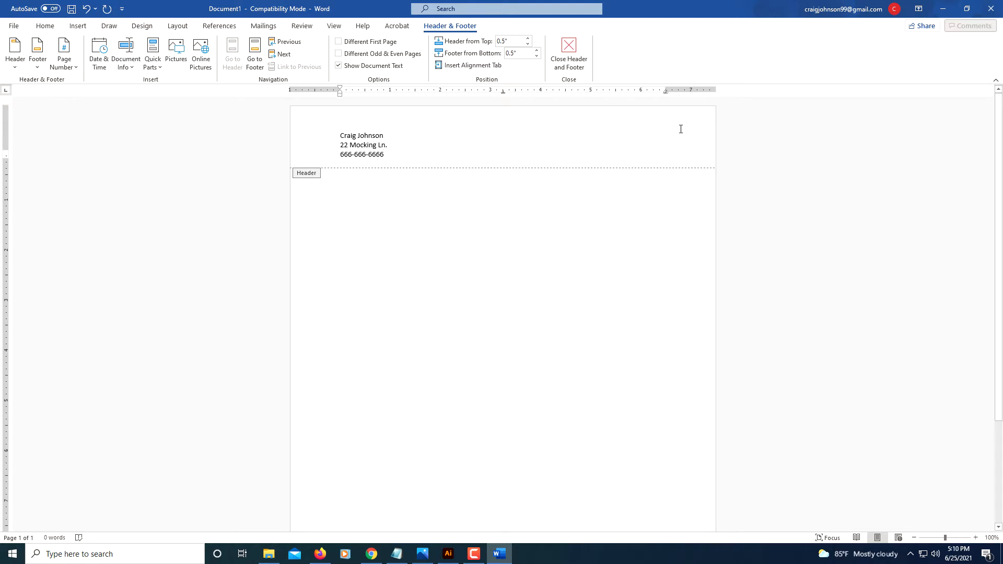
mouse_move(390, 155)
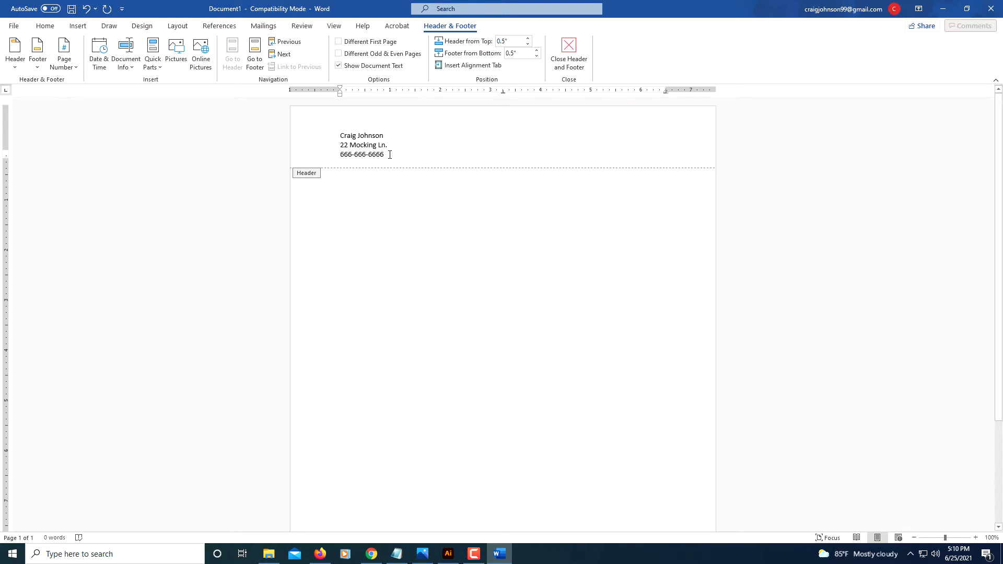
Make the three header lines bold at 12 pt, trying center and right, then left-align
left_click_drag(339, 135, 384, 154)
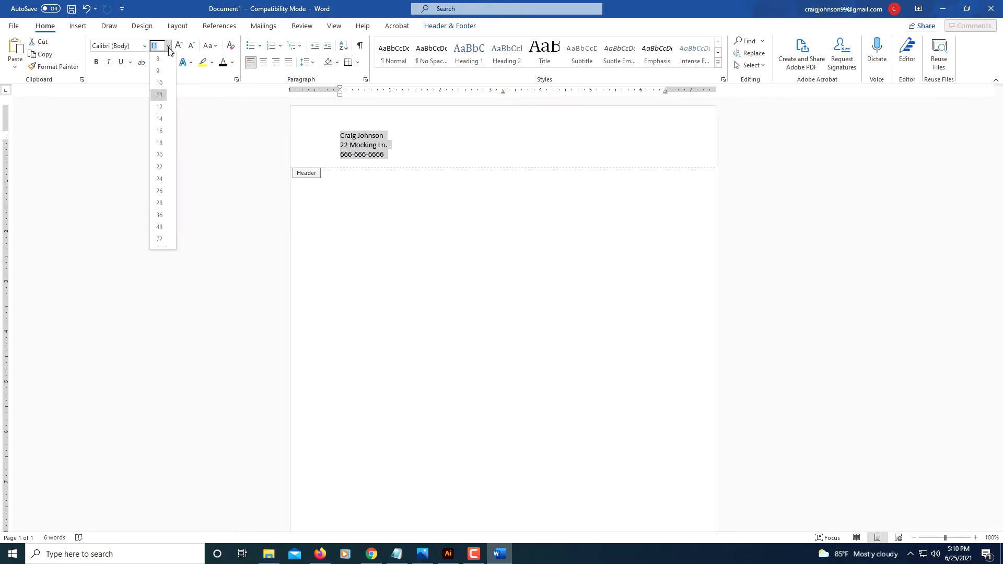
left_click(159, 106)
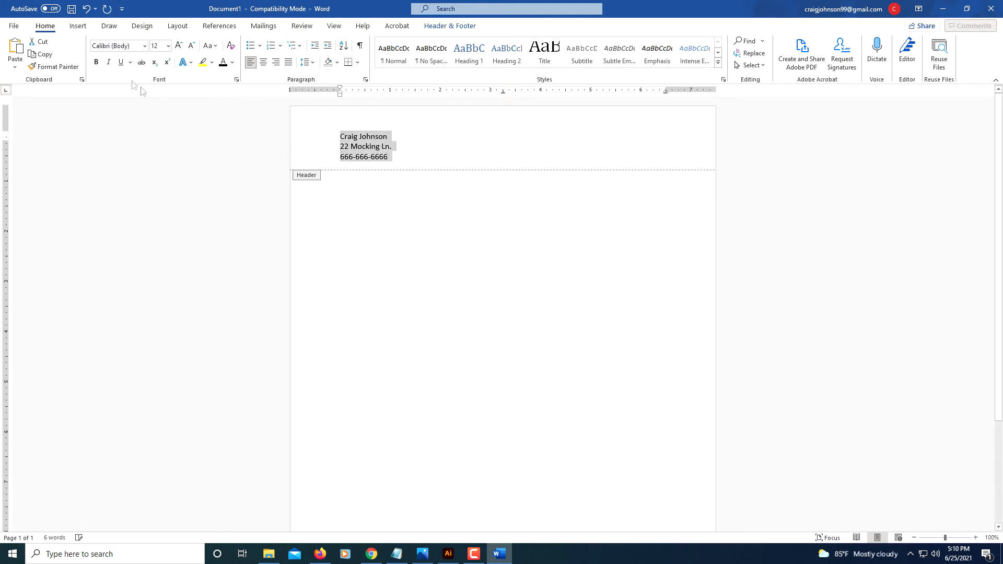
left_click(96, 63)
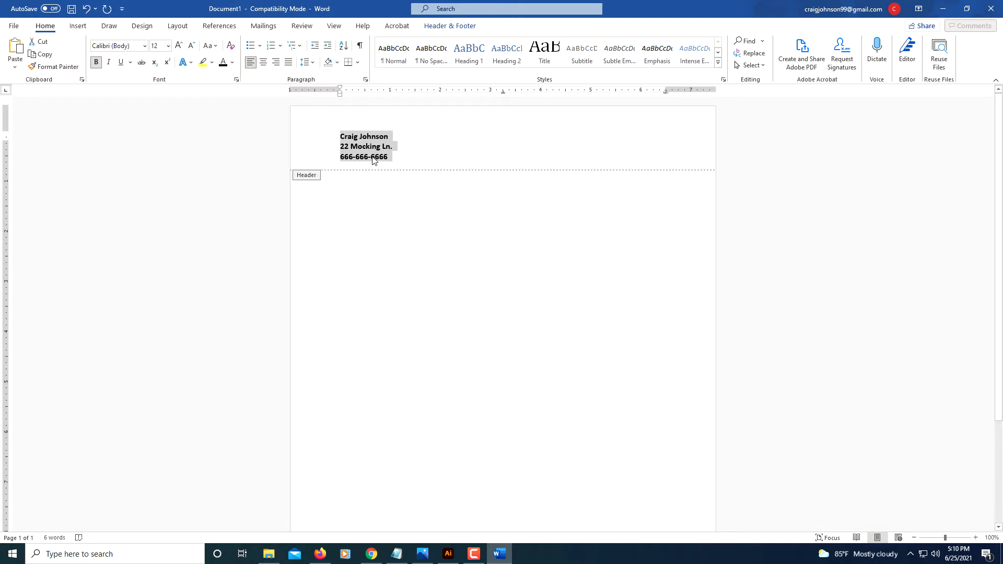
left_click(233, 62)
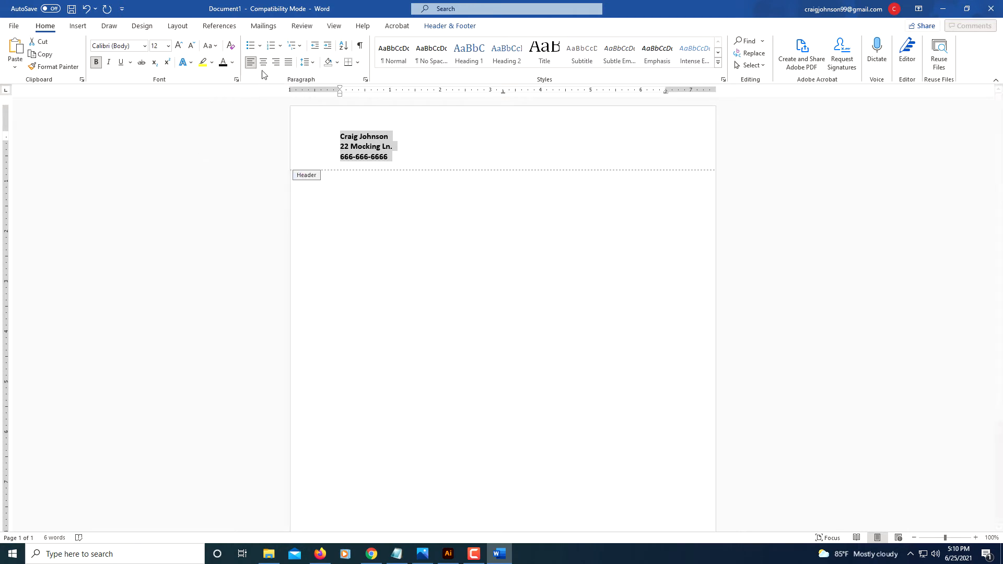
mouse_move(263, 62)
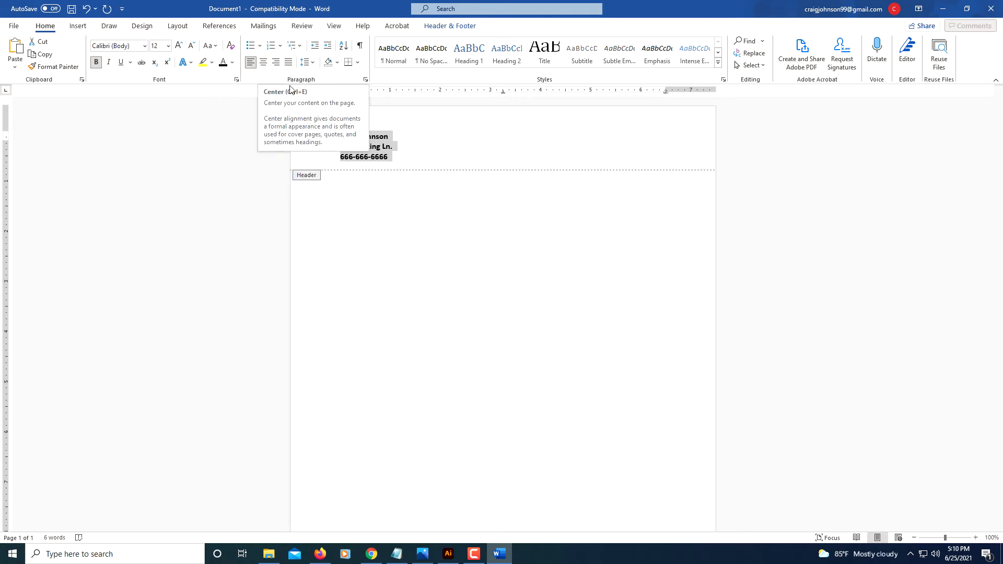
left_click(263, 63)
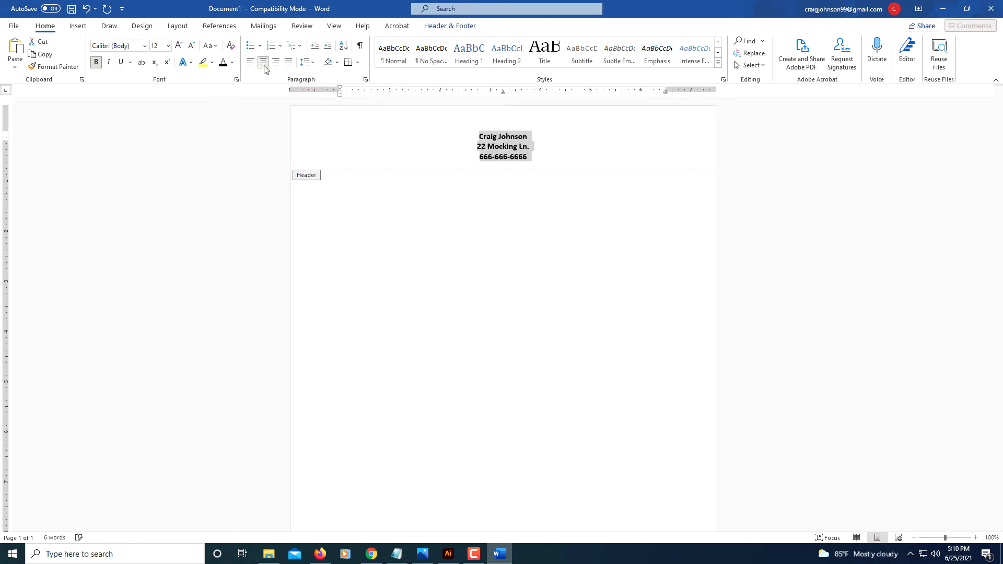
left_click(275, 63)
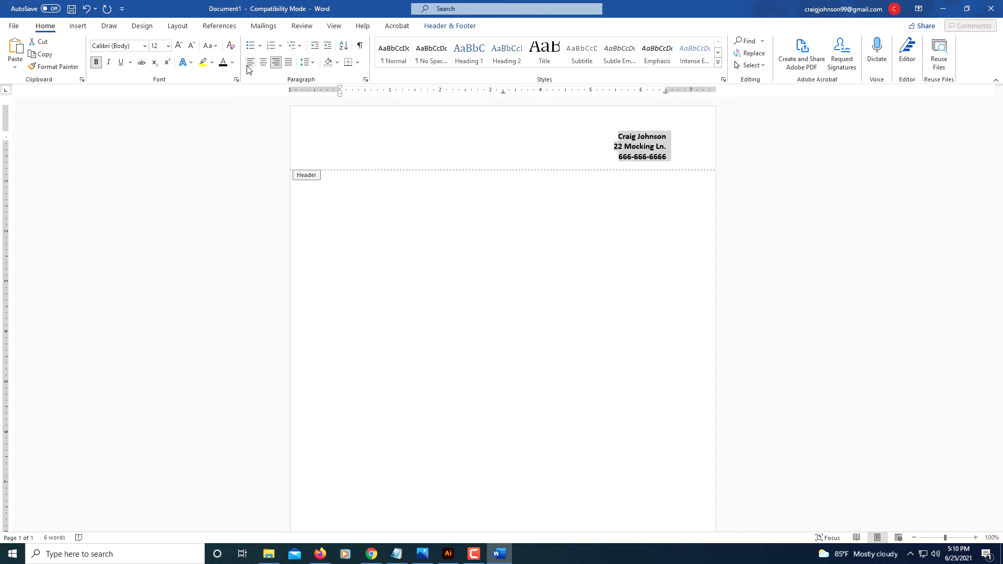
left_click(251, 62)
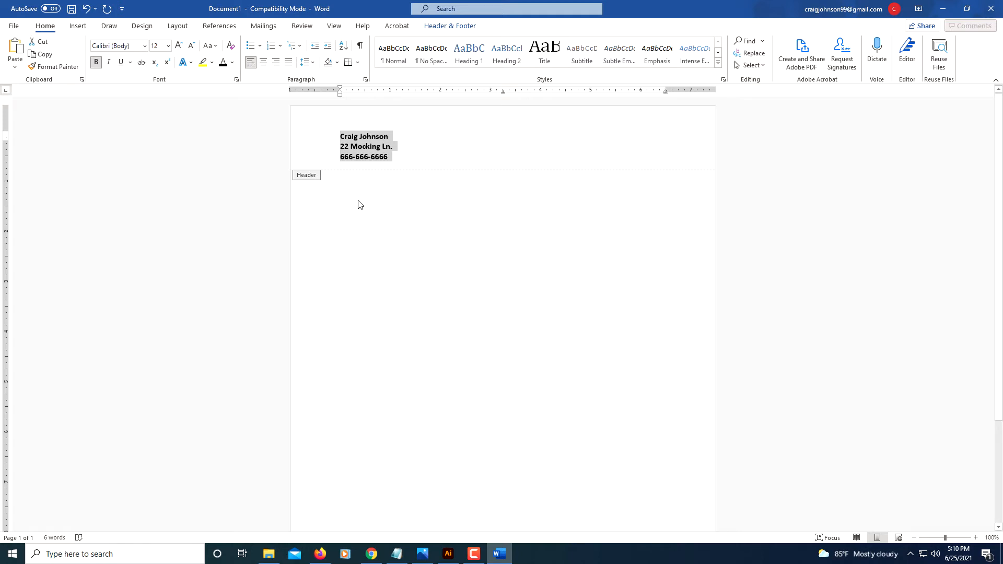
mouse_move(404, 163)
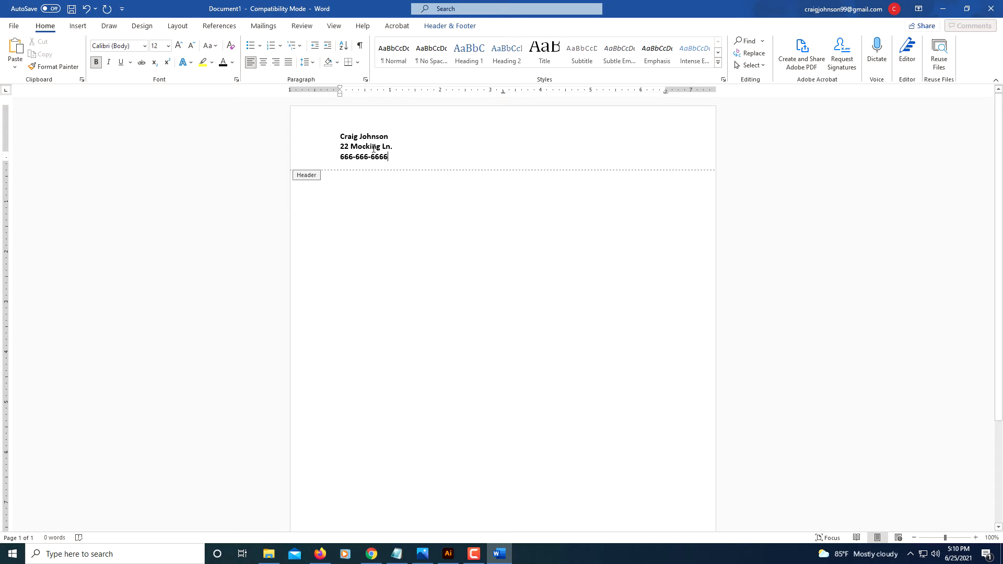
mouse_move(205, 103)
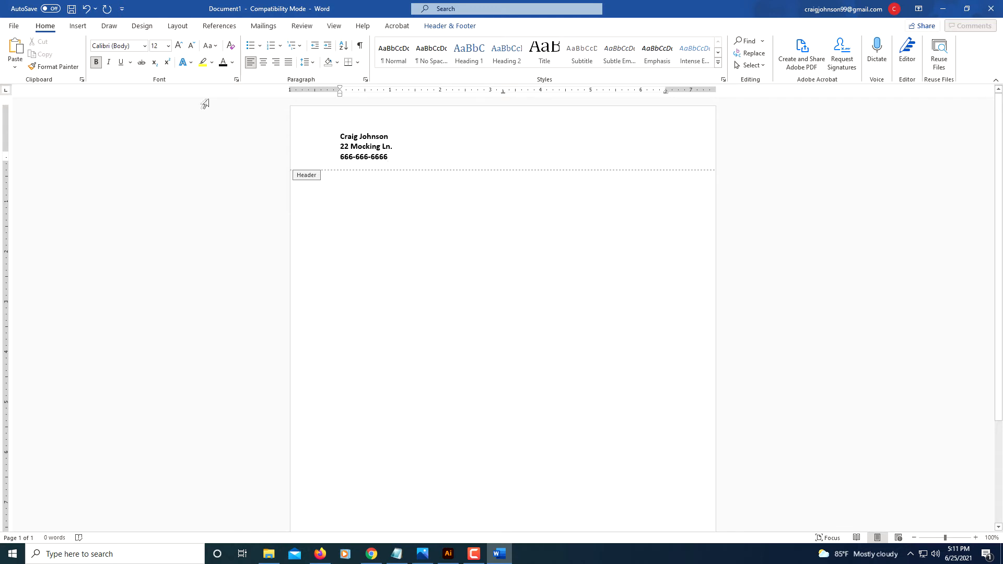
mouse_move(78, 26)
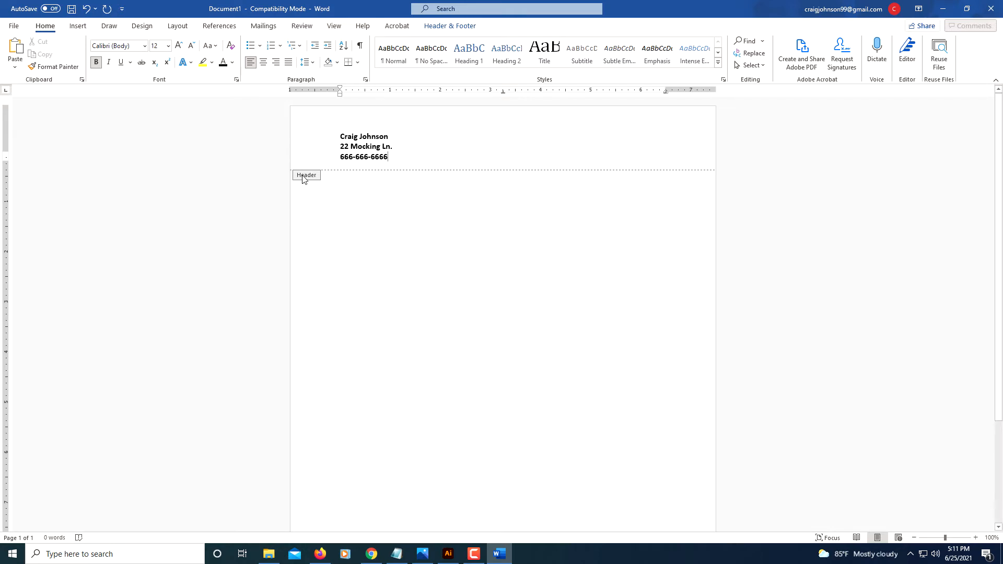
Insert the logo PNG from the Logo folder on this device into the header
left_click(77, 26)
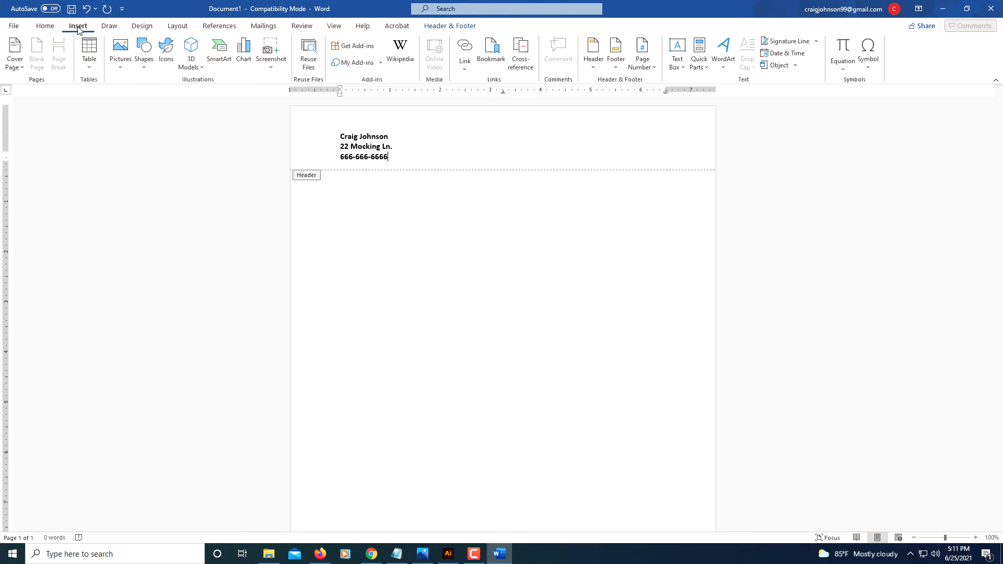
left_click(121, 48)
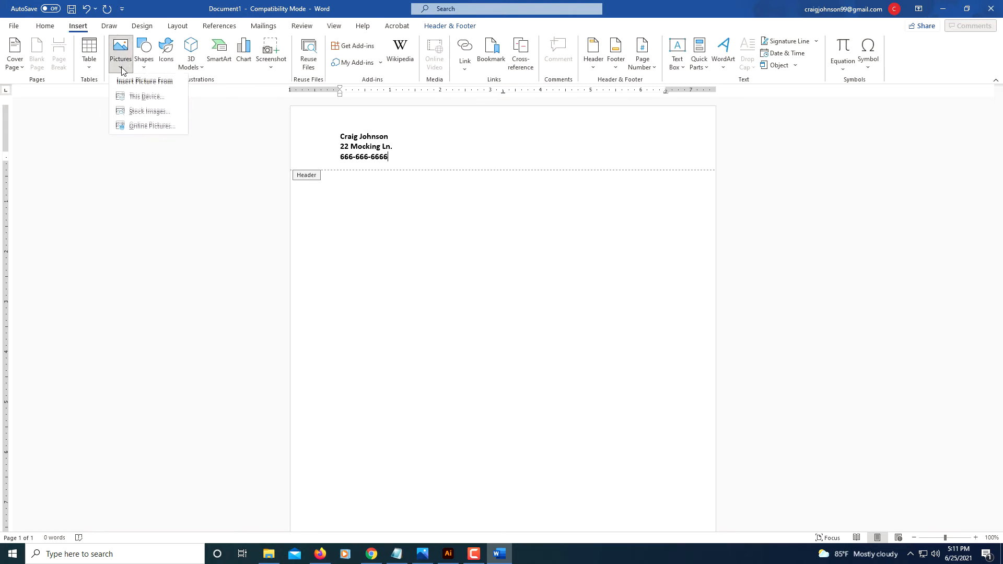
mouse_move(146, 96)
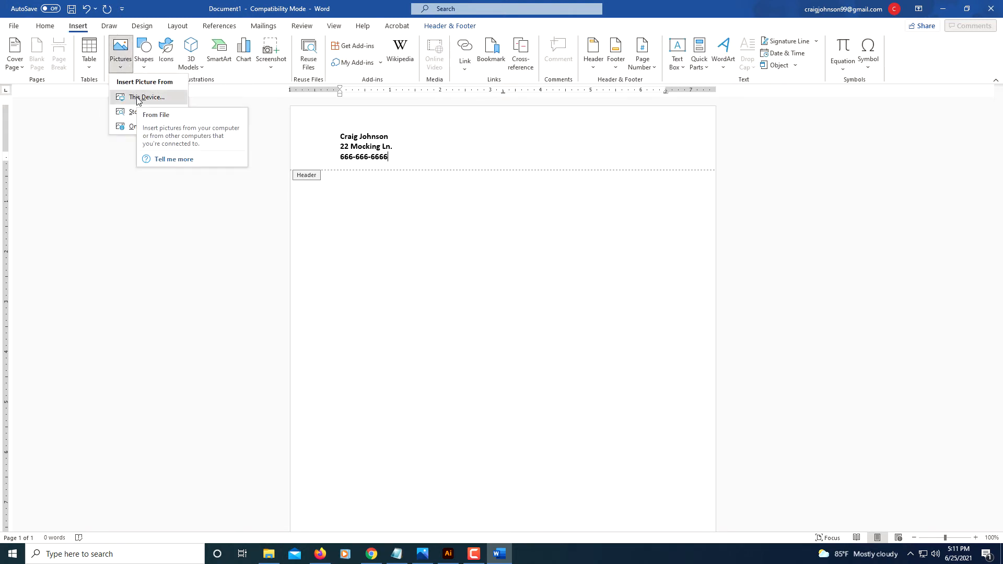
left_click(147, 97)
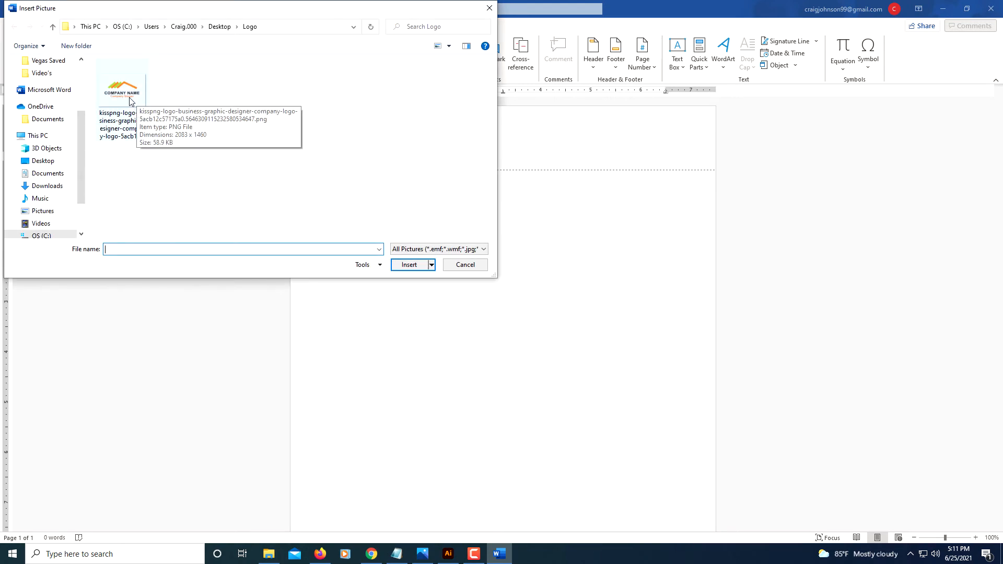
left_click(123, 86)
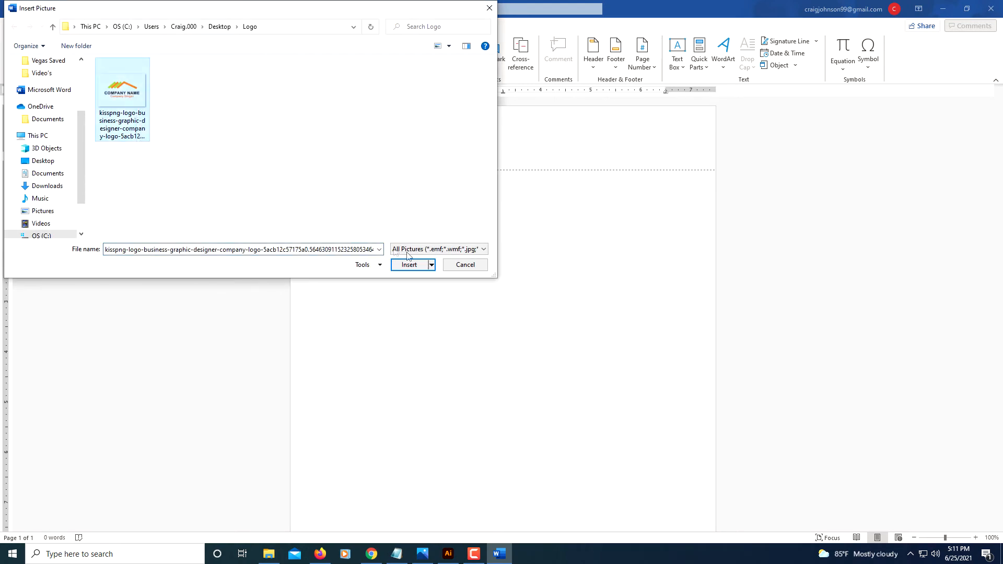
left_click(409, 264)
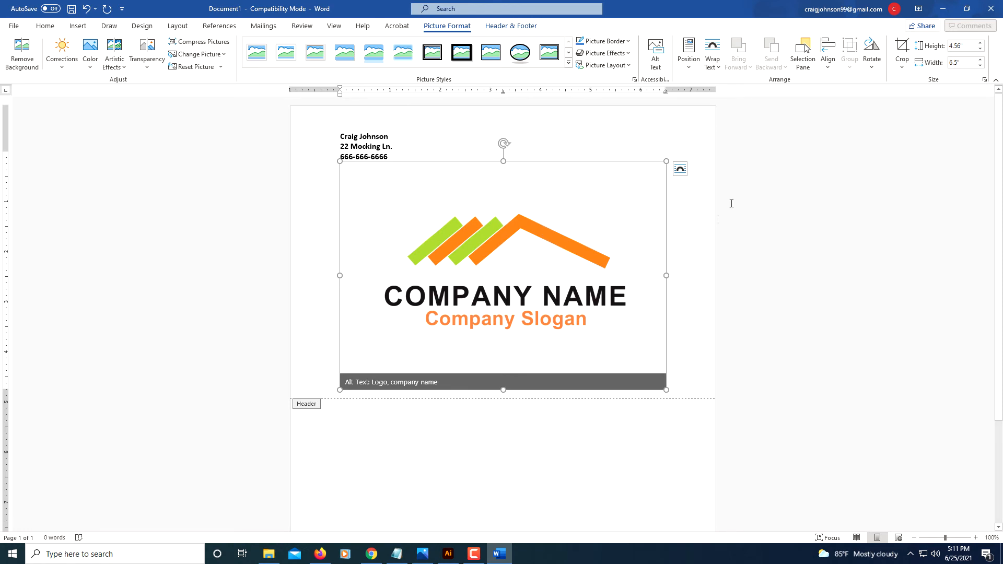
mouse_move(712, 52)
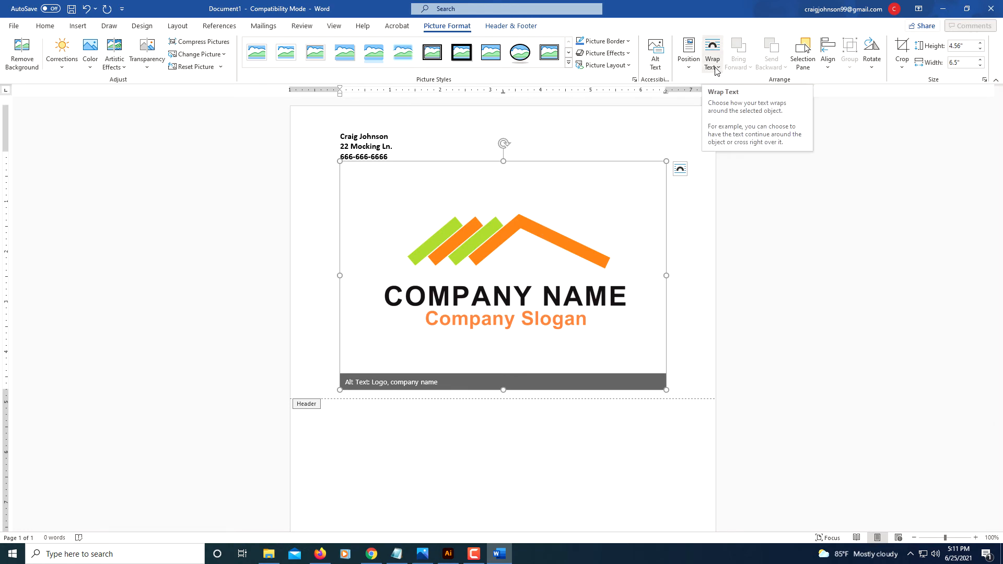
mouse_move(680, 168)
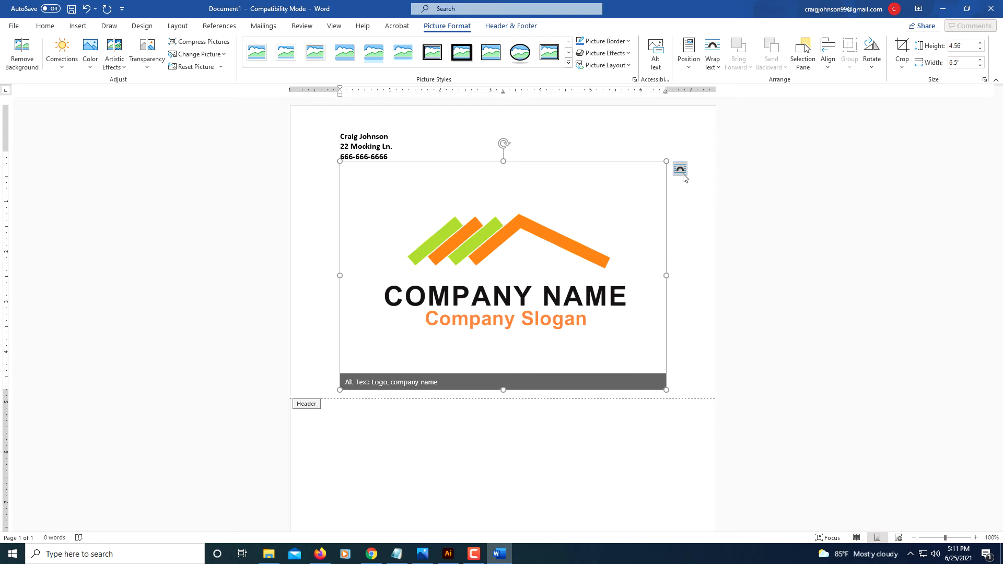
mouse_move(680, 169)
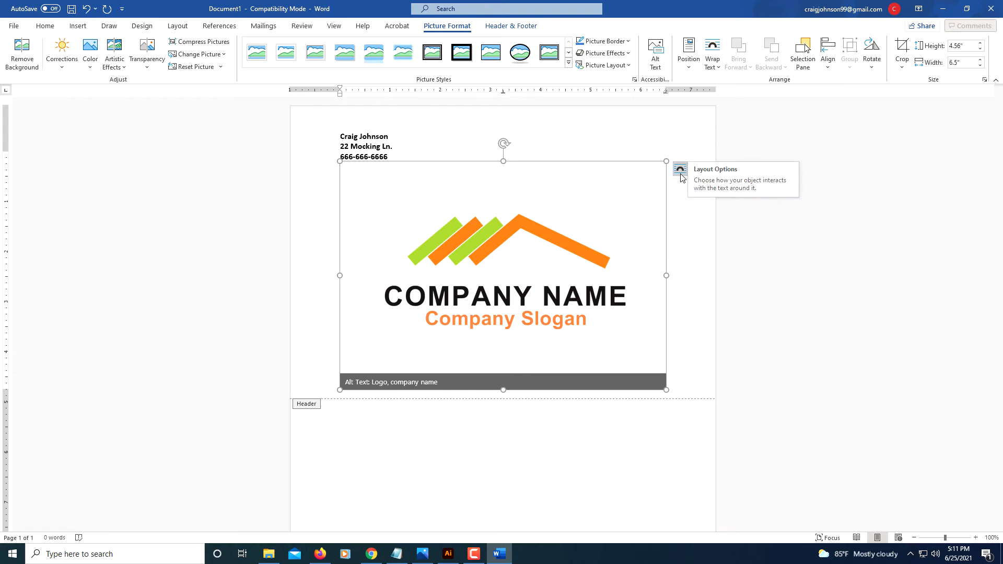
Set the logo's text wrapping to In Front of Text
left_click(680, 169)
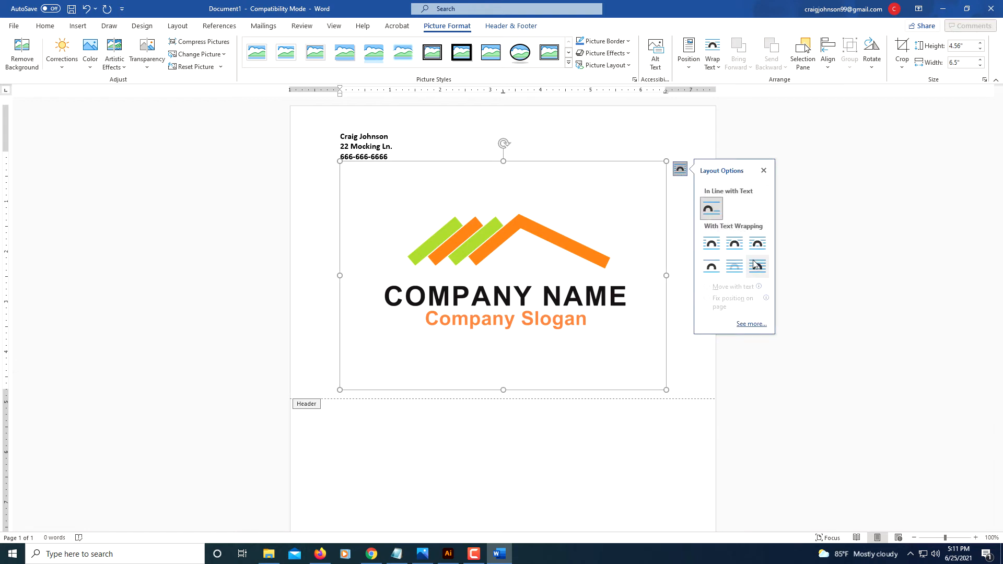
mouse_move(757, 268)
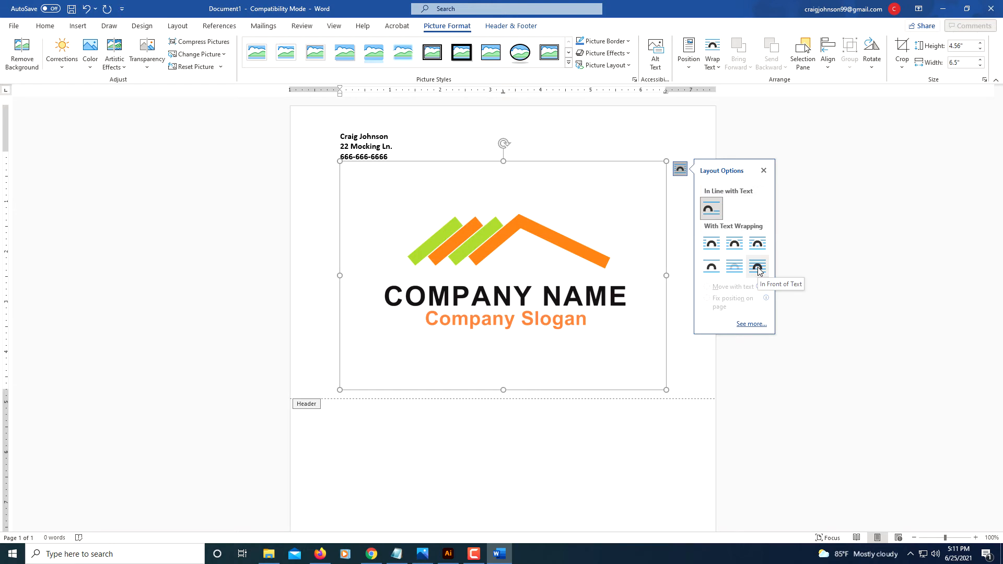
left_click(757, 267)
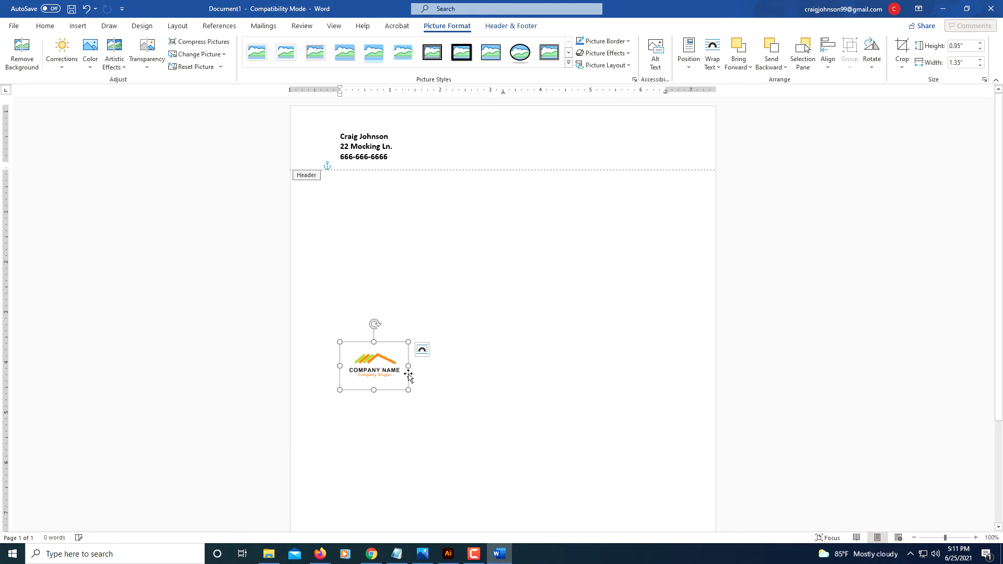
Drag the shrunken logo to the header's top right, beside the contact lines
left_click_drag(374, 366, 661, 139)
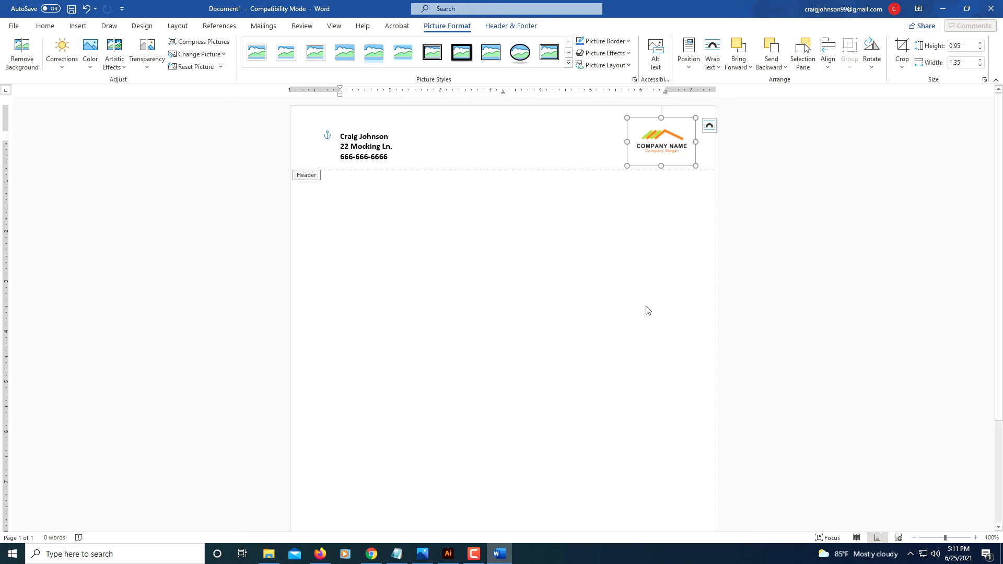
mouse_move(547, 328)
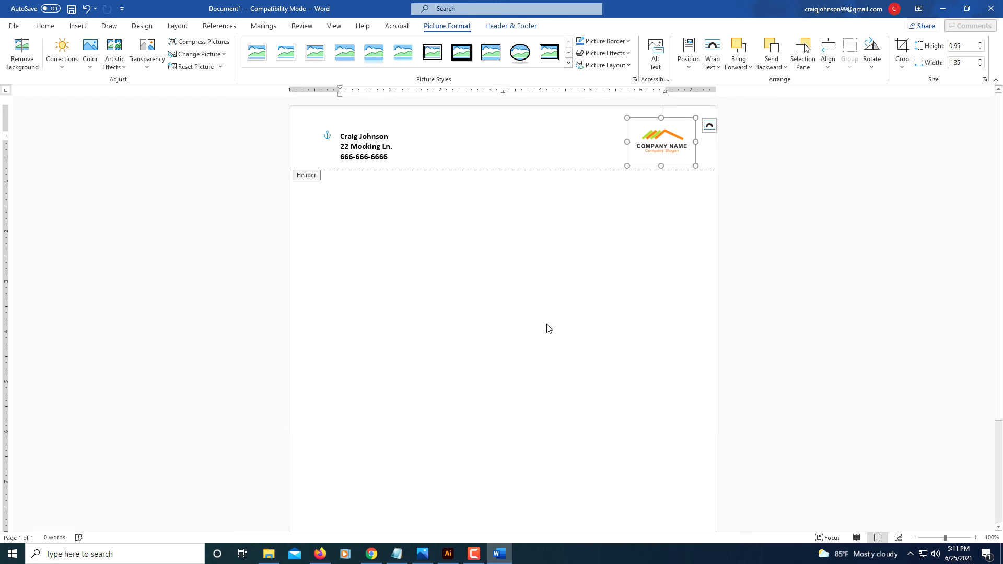
mouse_move(463, 225)
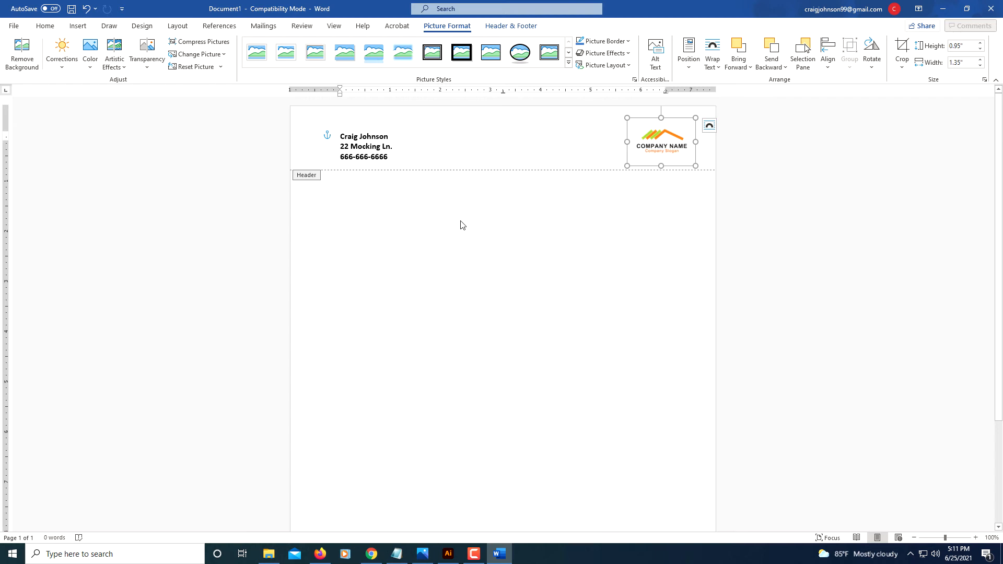
mouse_move(466, 218)
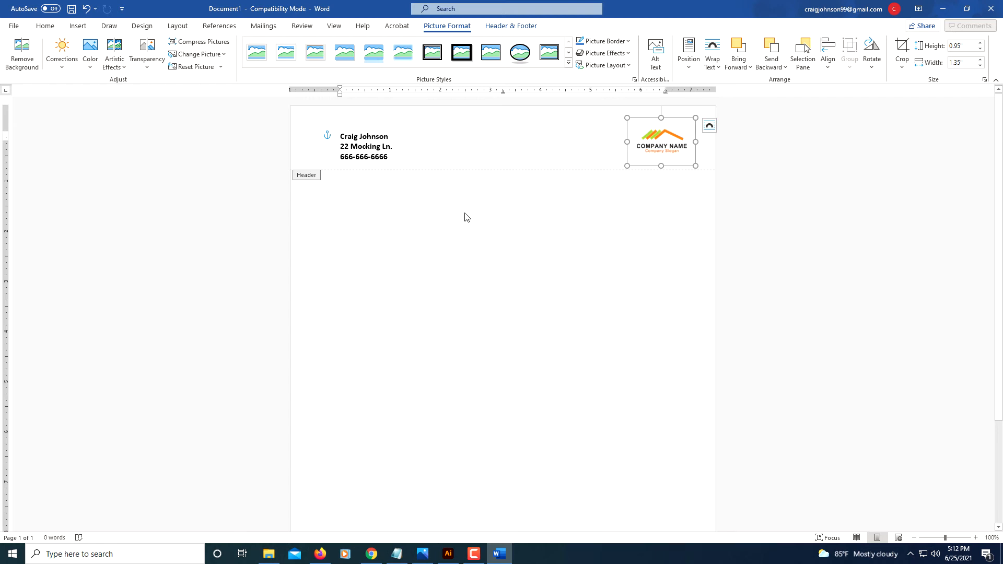
mouse_move(524, 102)
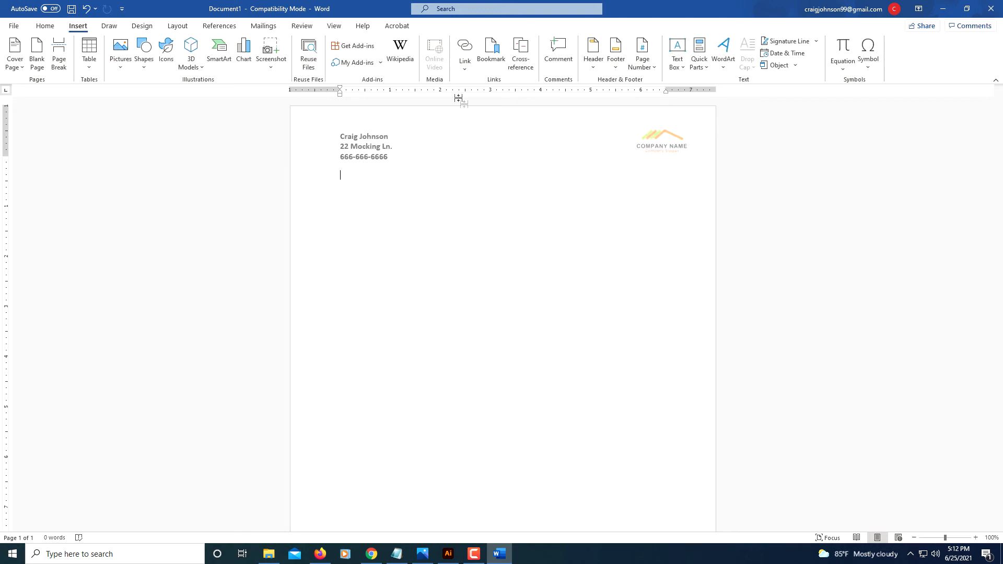
mouse_move(615, 52)
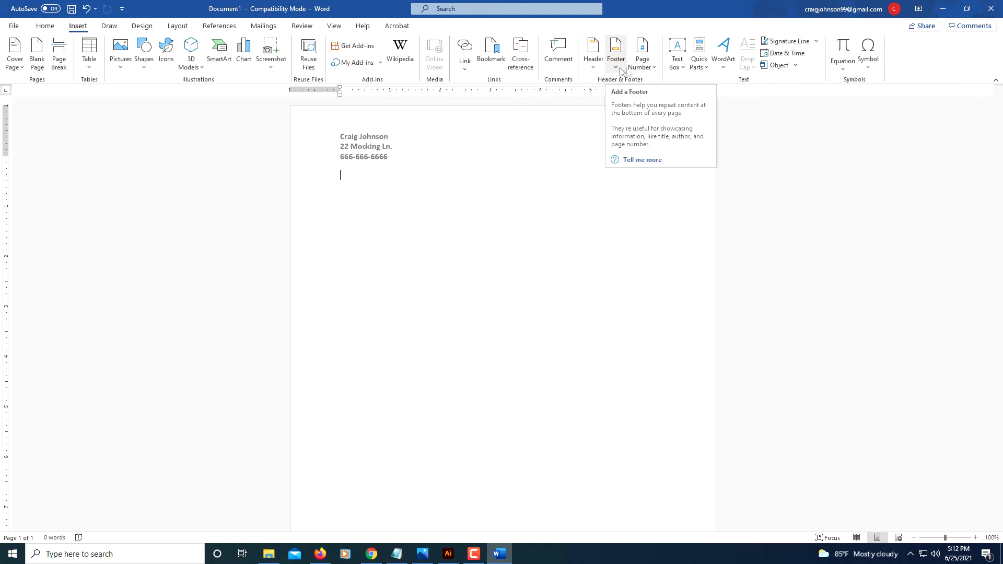
mouse_move(642, 51)
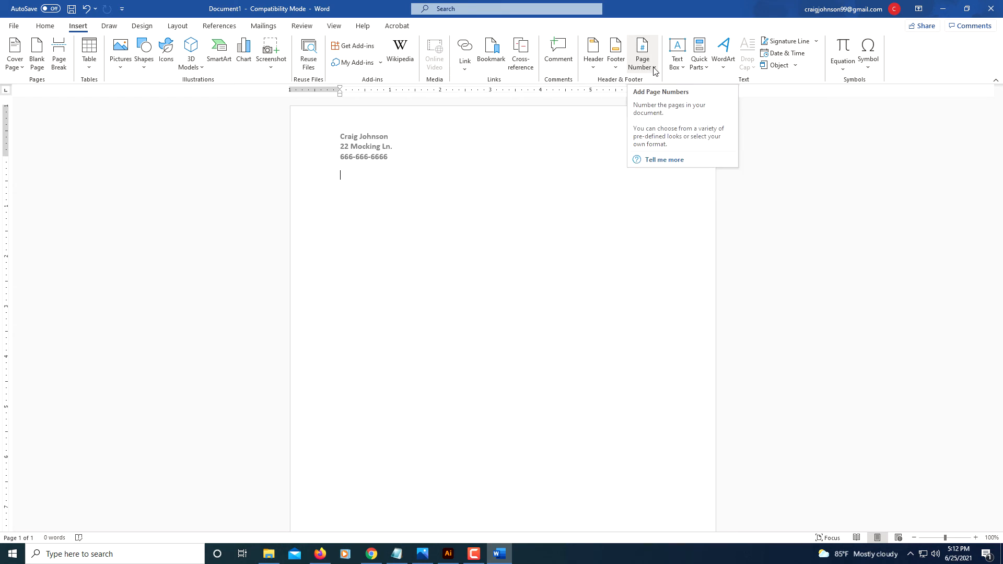
Add a Plain Number 3 page number at the bottom right of the page
left_click(642, 52)
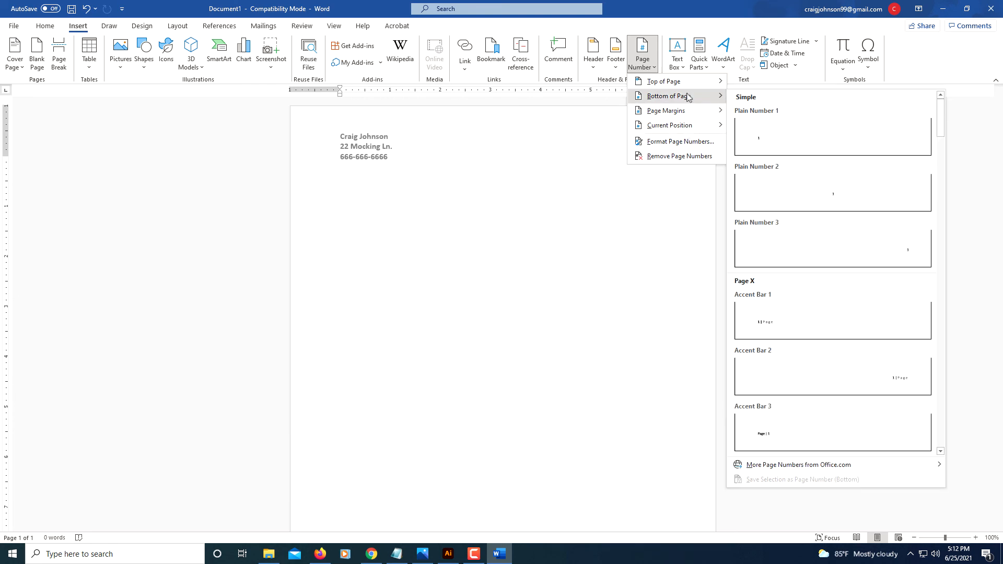
mouse_move(722, 101)
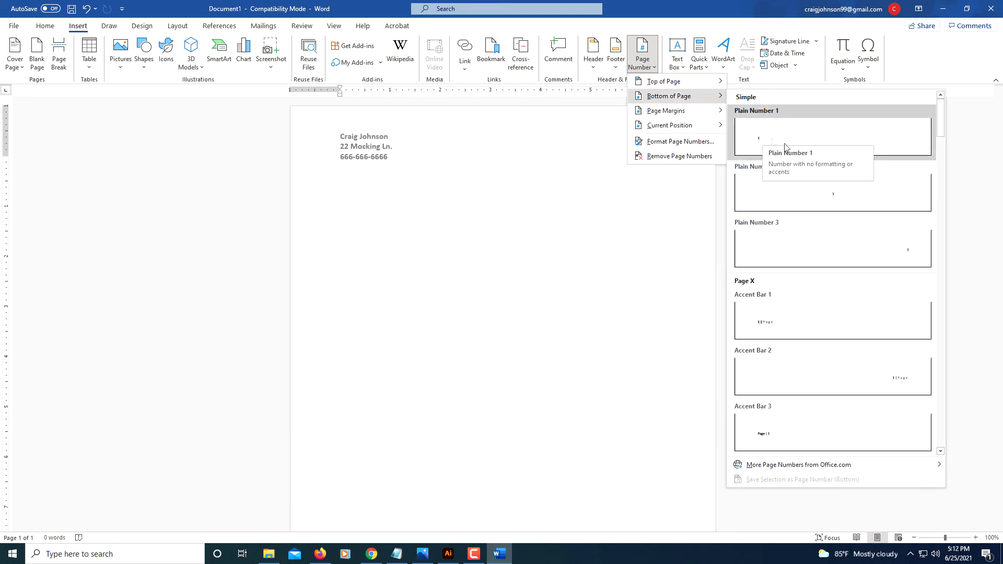
mouse_move(832, 193)
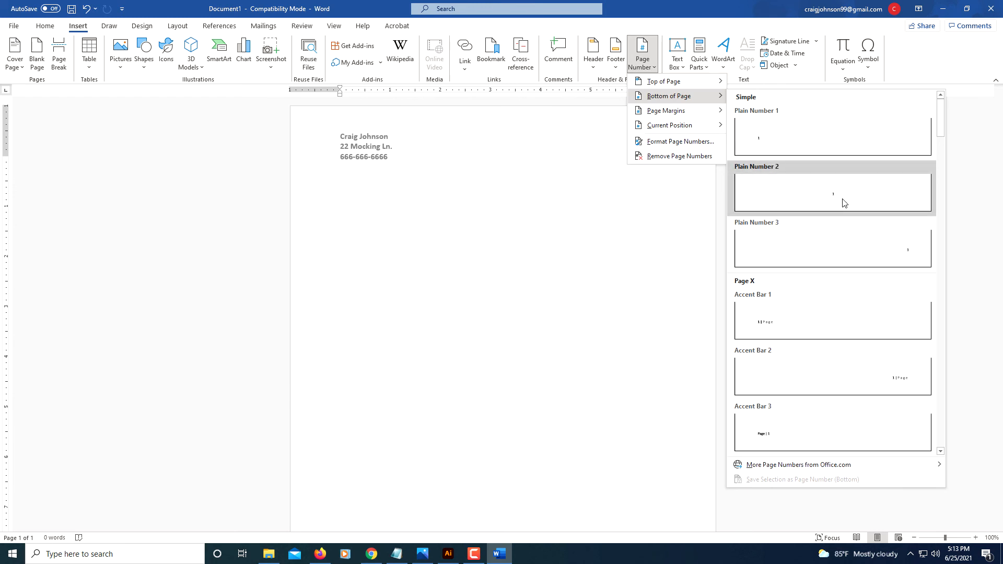
mouse_move(845, 203)
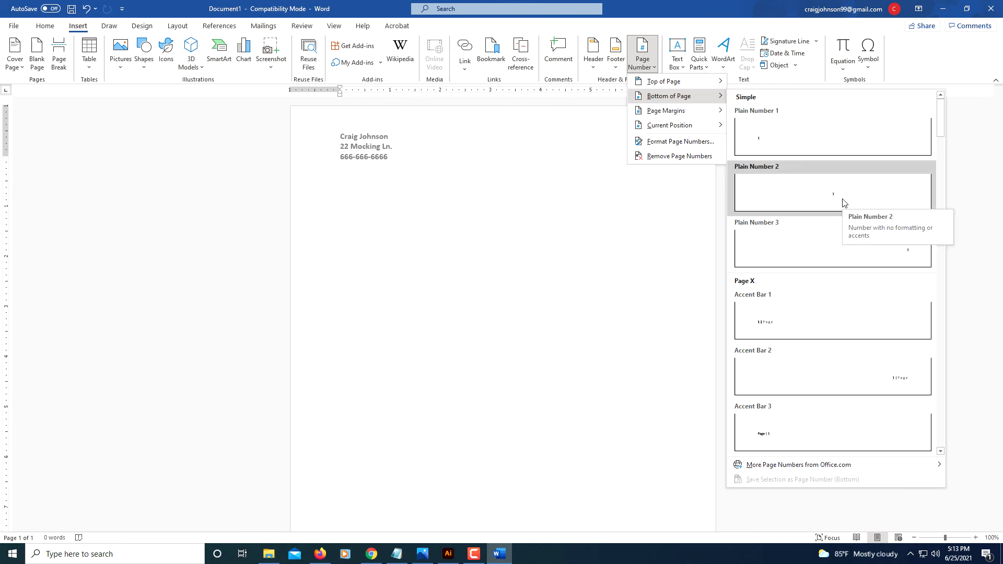
mouse_move(860, 255)
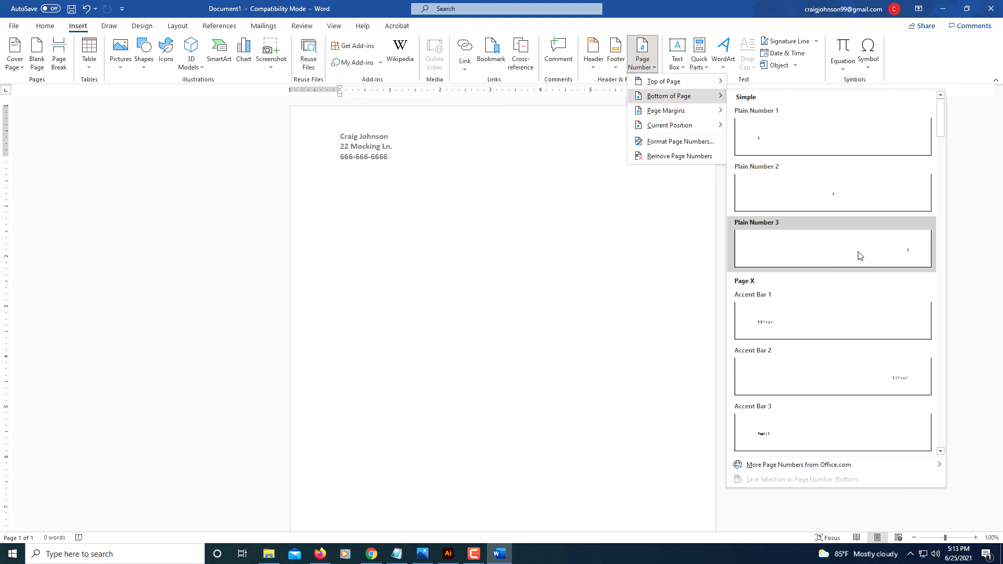
left_click(832, 248)
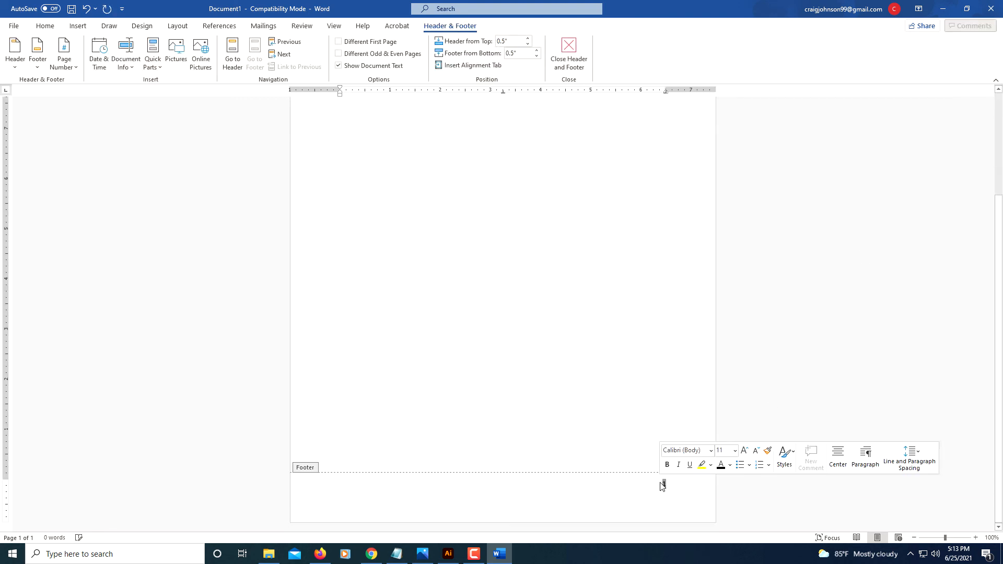
Bold the footer's page number 1
left_click(667, 465)
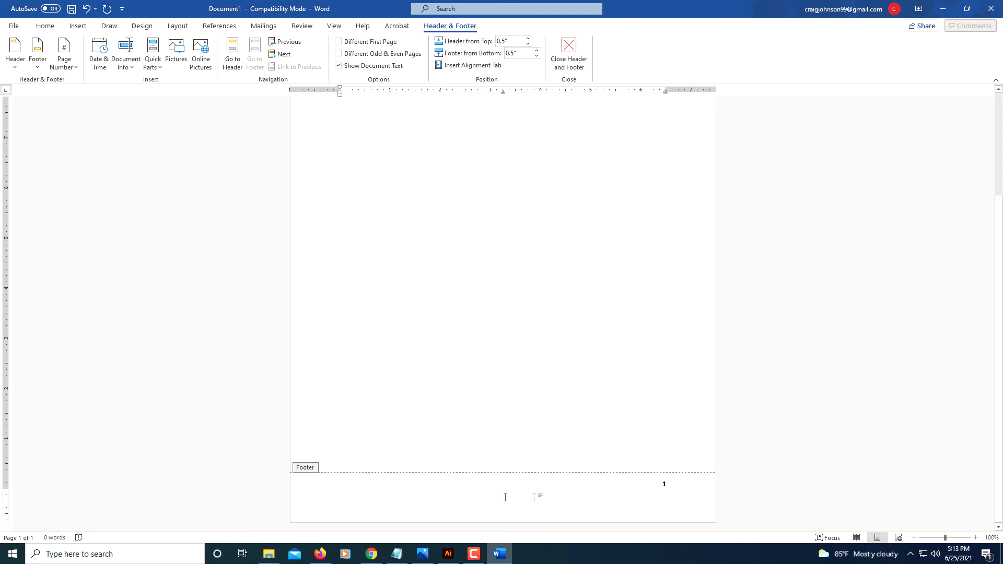
mouse_move(541, 498)
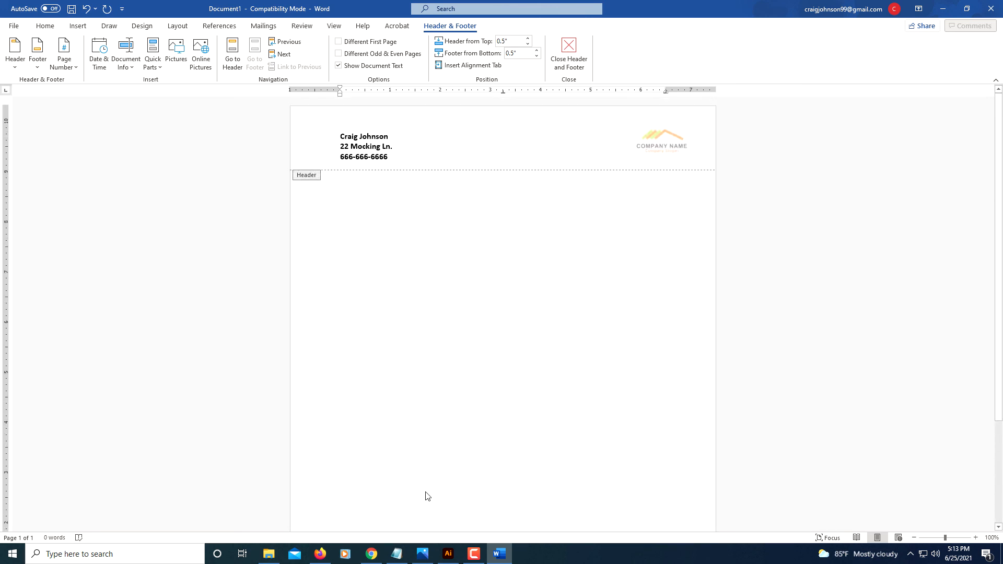
mouse_move(568, 54)
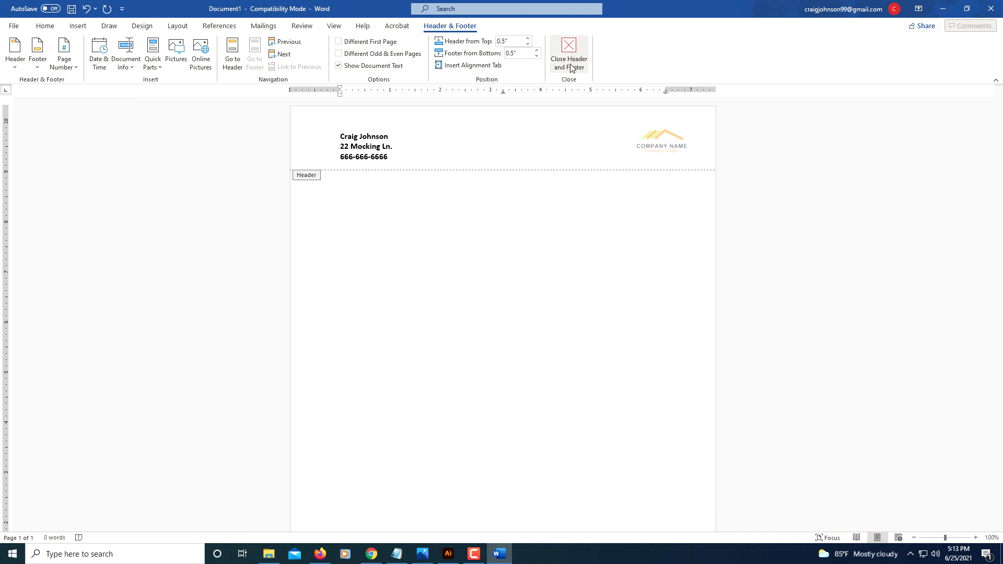
Close header and footer editing to return to the document body
left_click(568, 54)
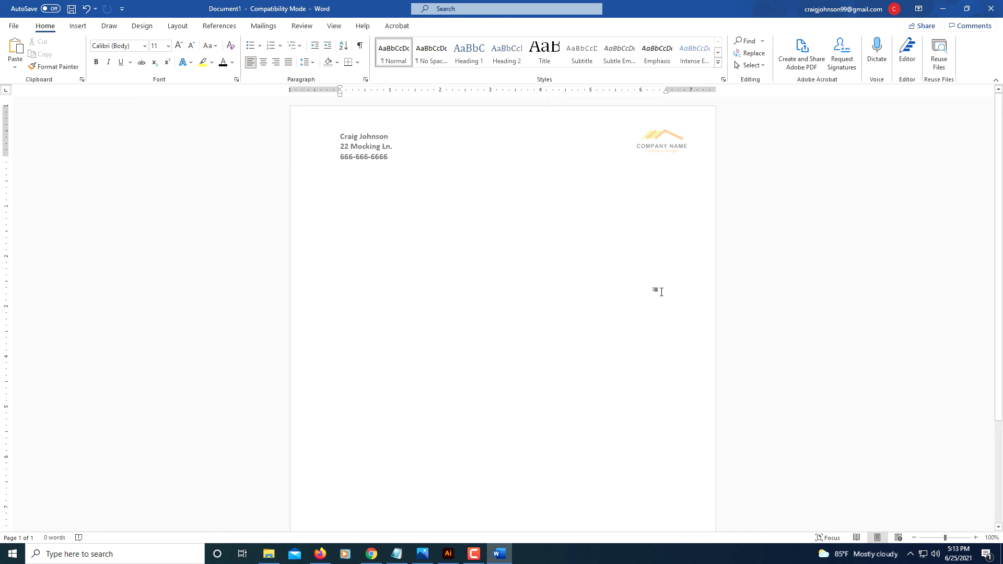